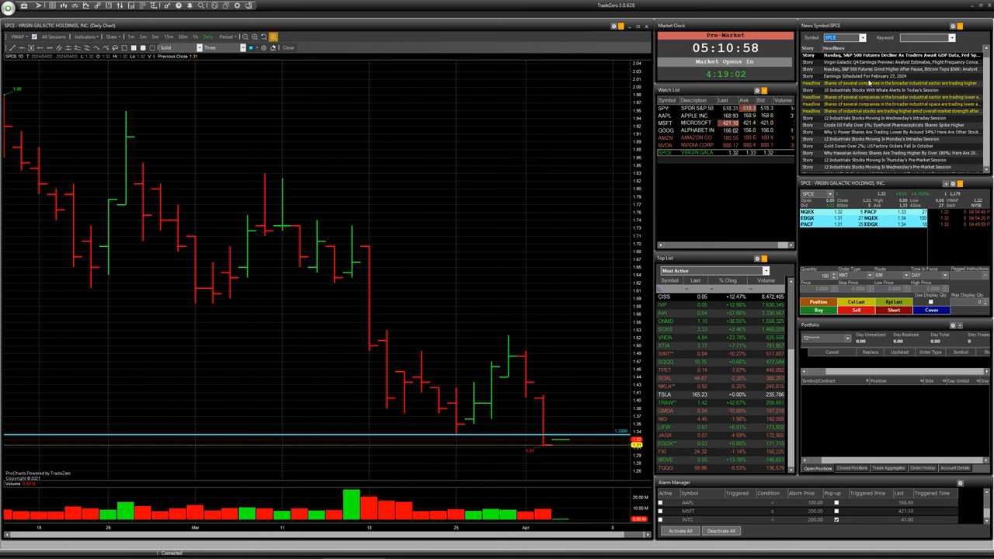
pyautogui.moveTo(188, 279)
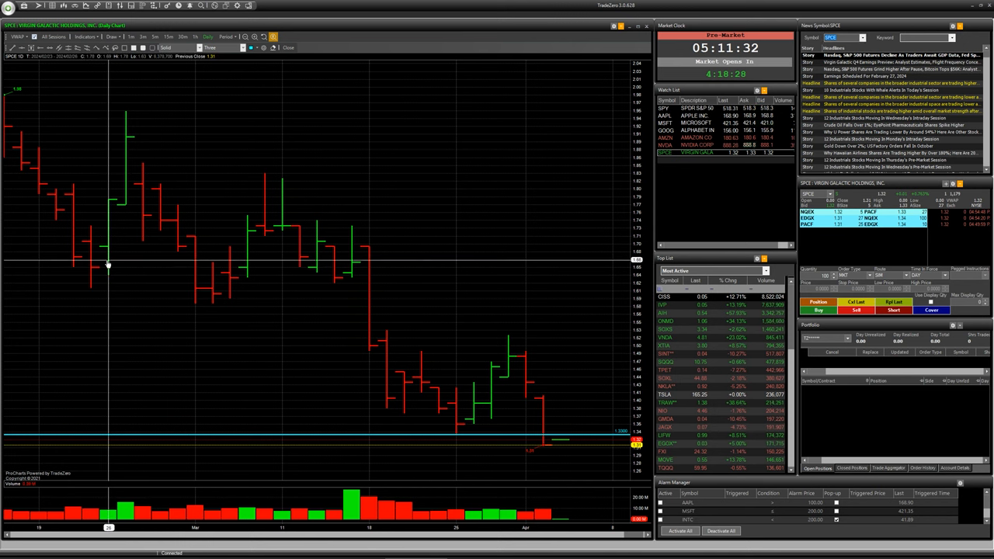
pyautogui.moveTo(494, 325)
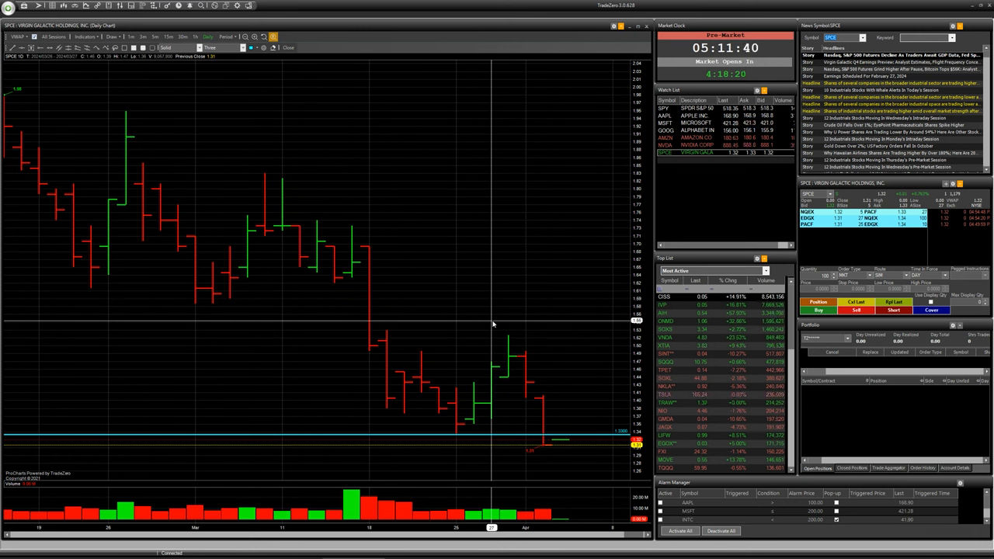
pyautogui.moveTo(534, 382)
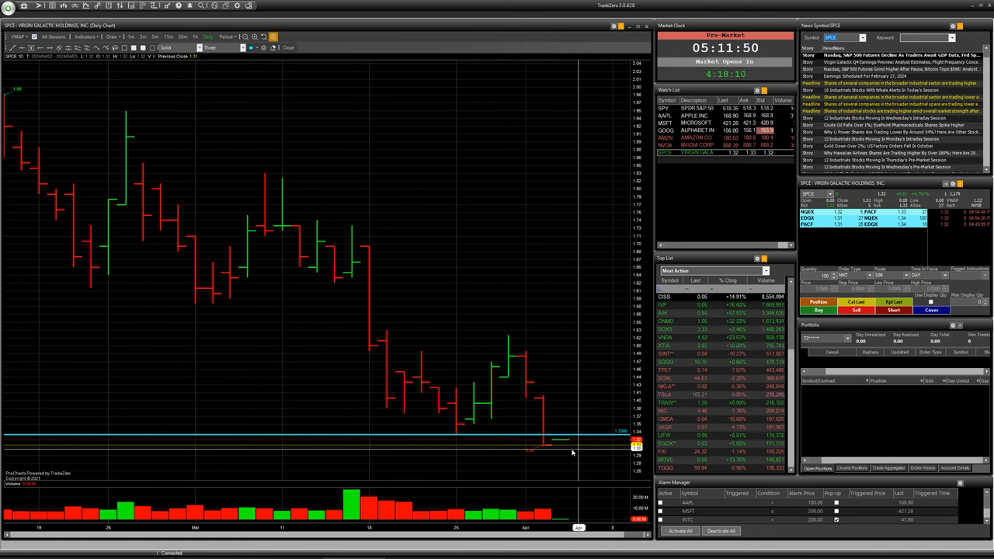
pyautogui.moveTo(536, 450)
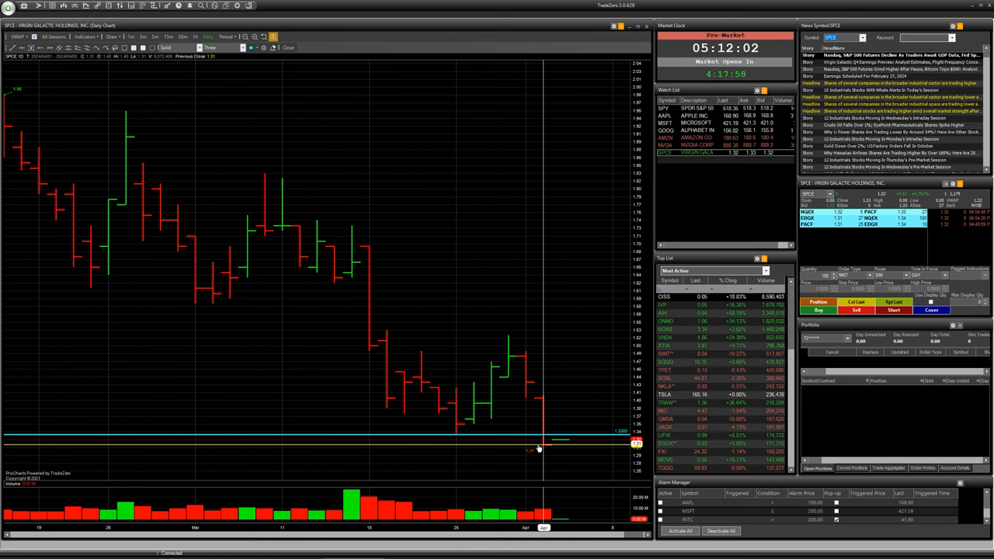
pyautogui.moveTo(624, 407)
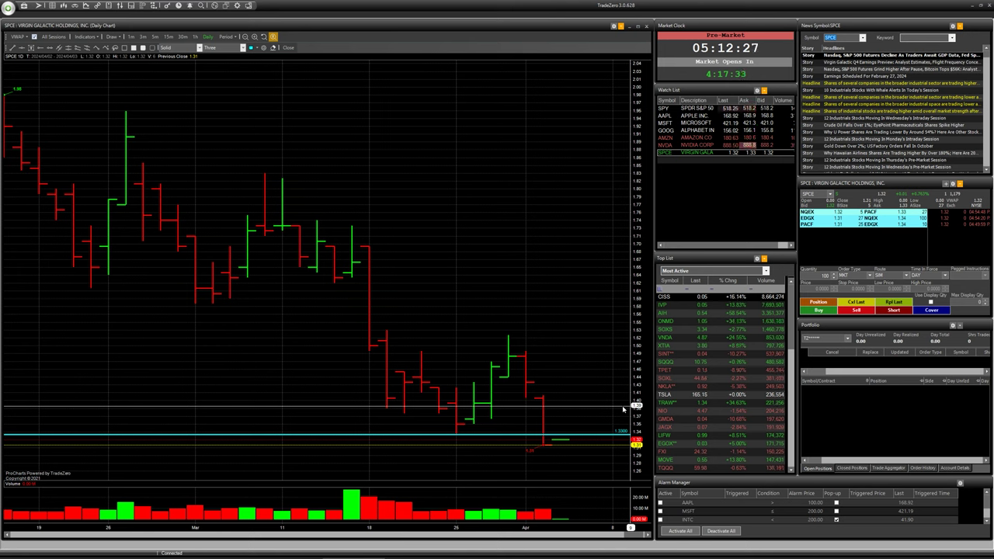
pyautogui.moveTo(571, 340)
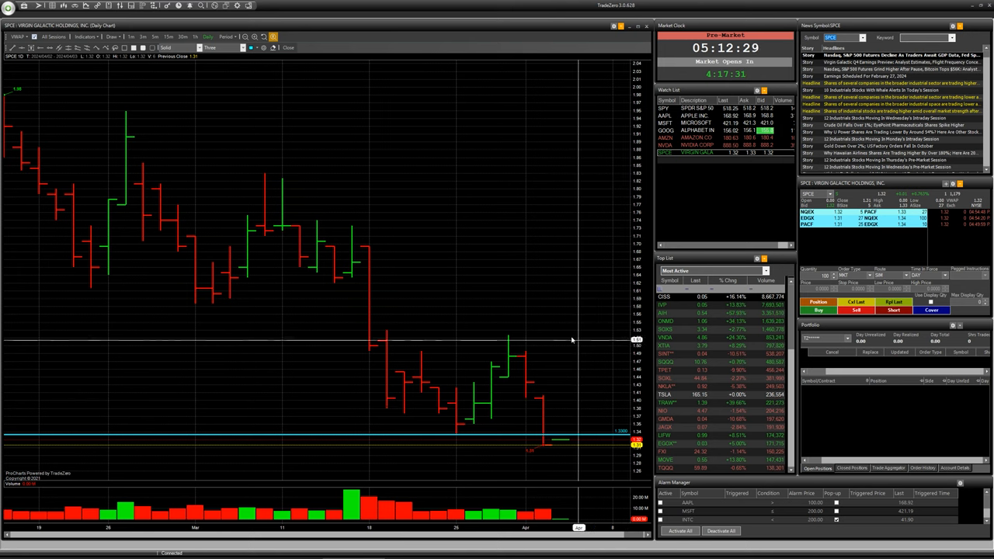